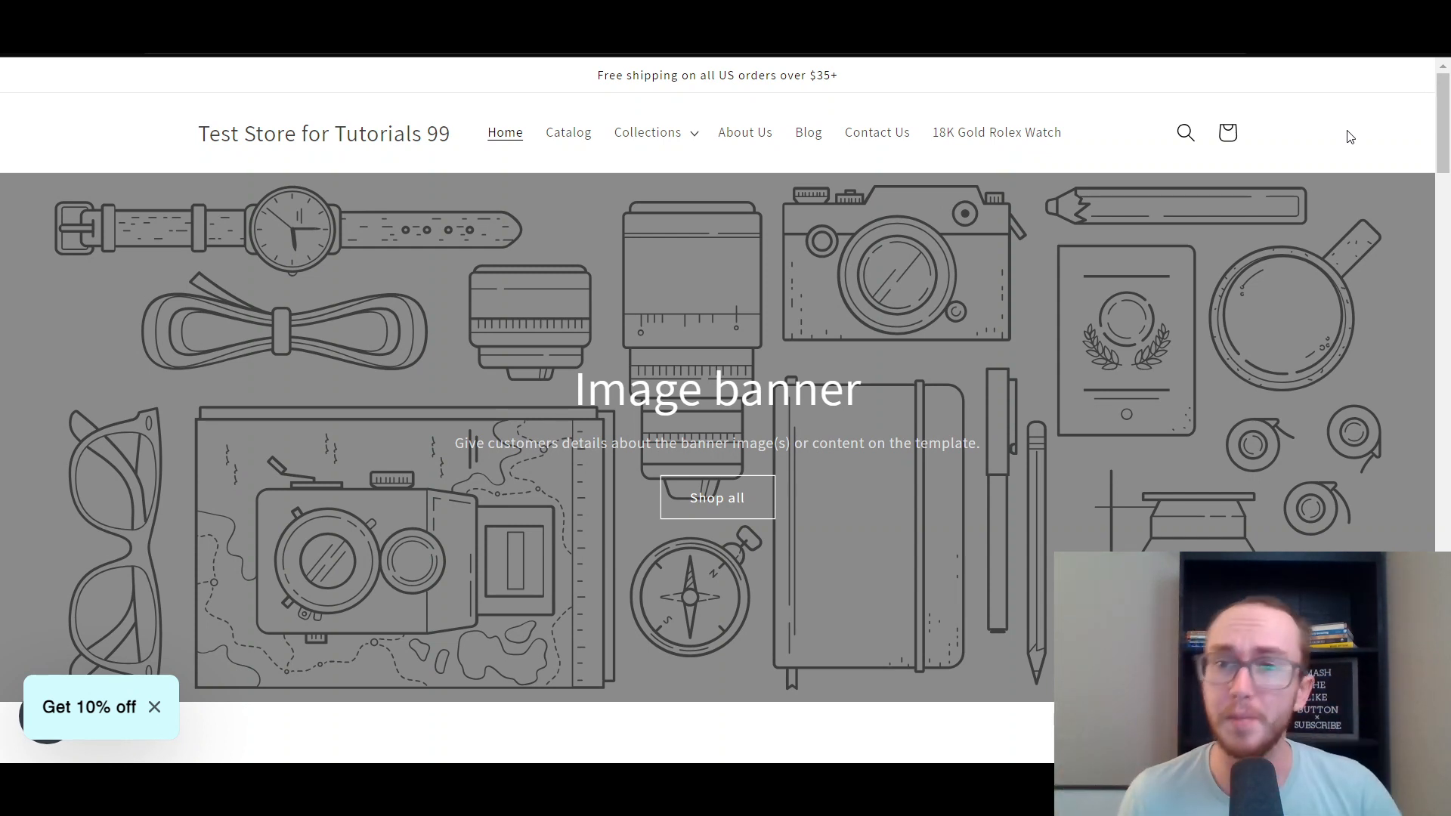
Scroll the storefront down to the footer's 'Powered by Shopify' credit, then go to the admin home
scroll("down", 3)
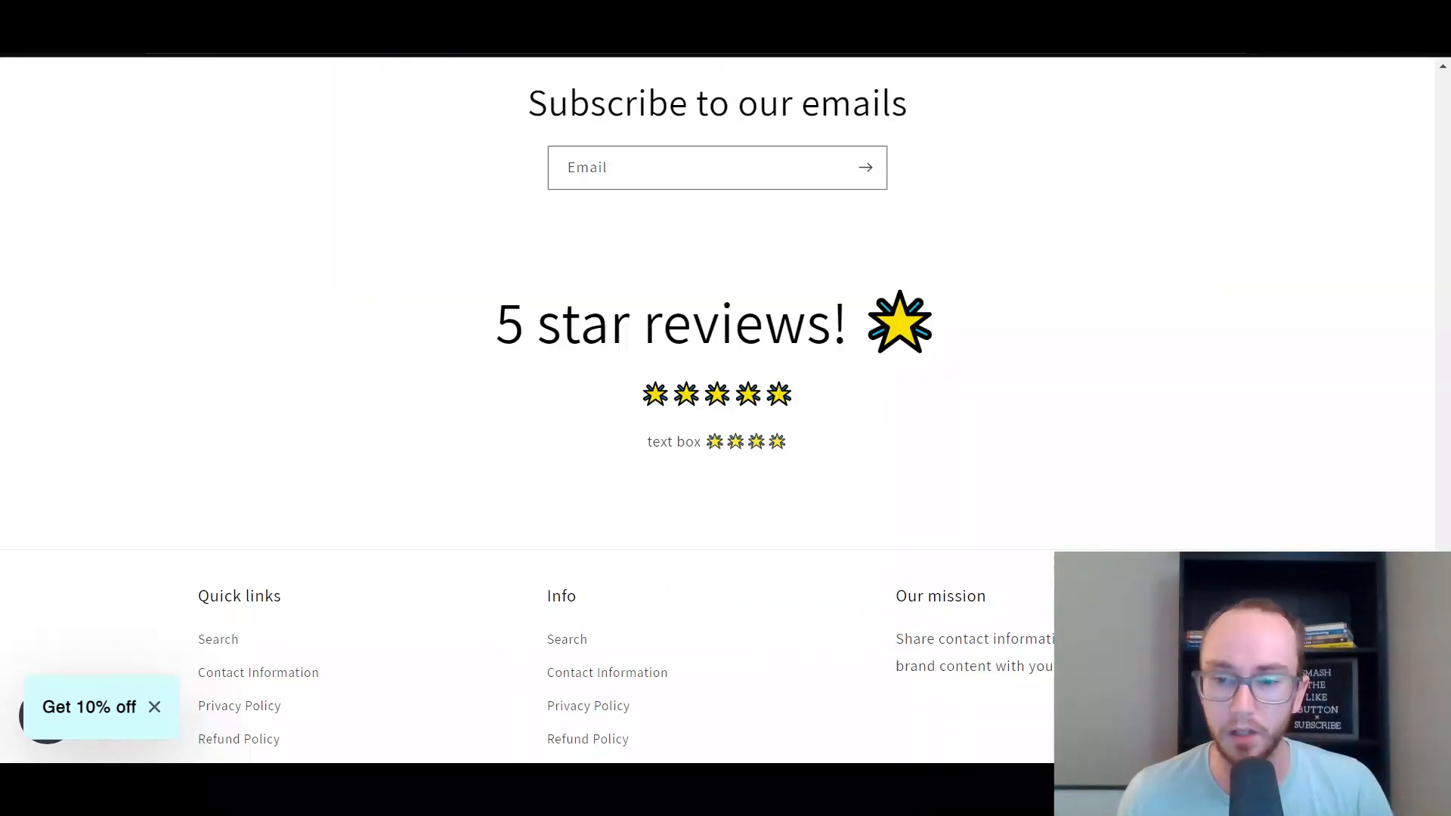
scroll("down", 3)
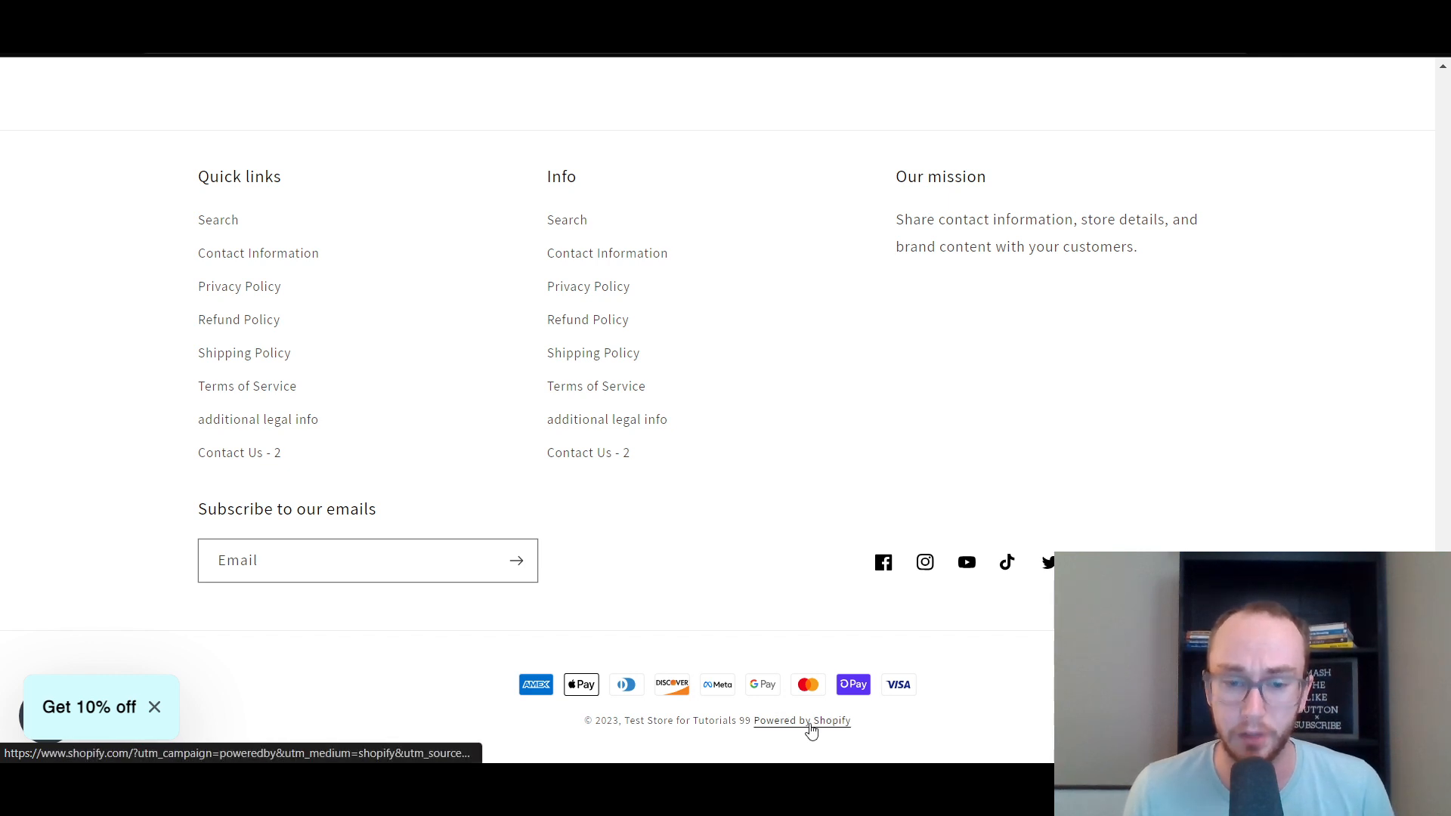
left_click(802, 720)
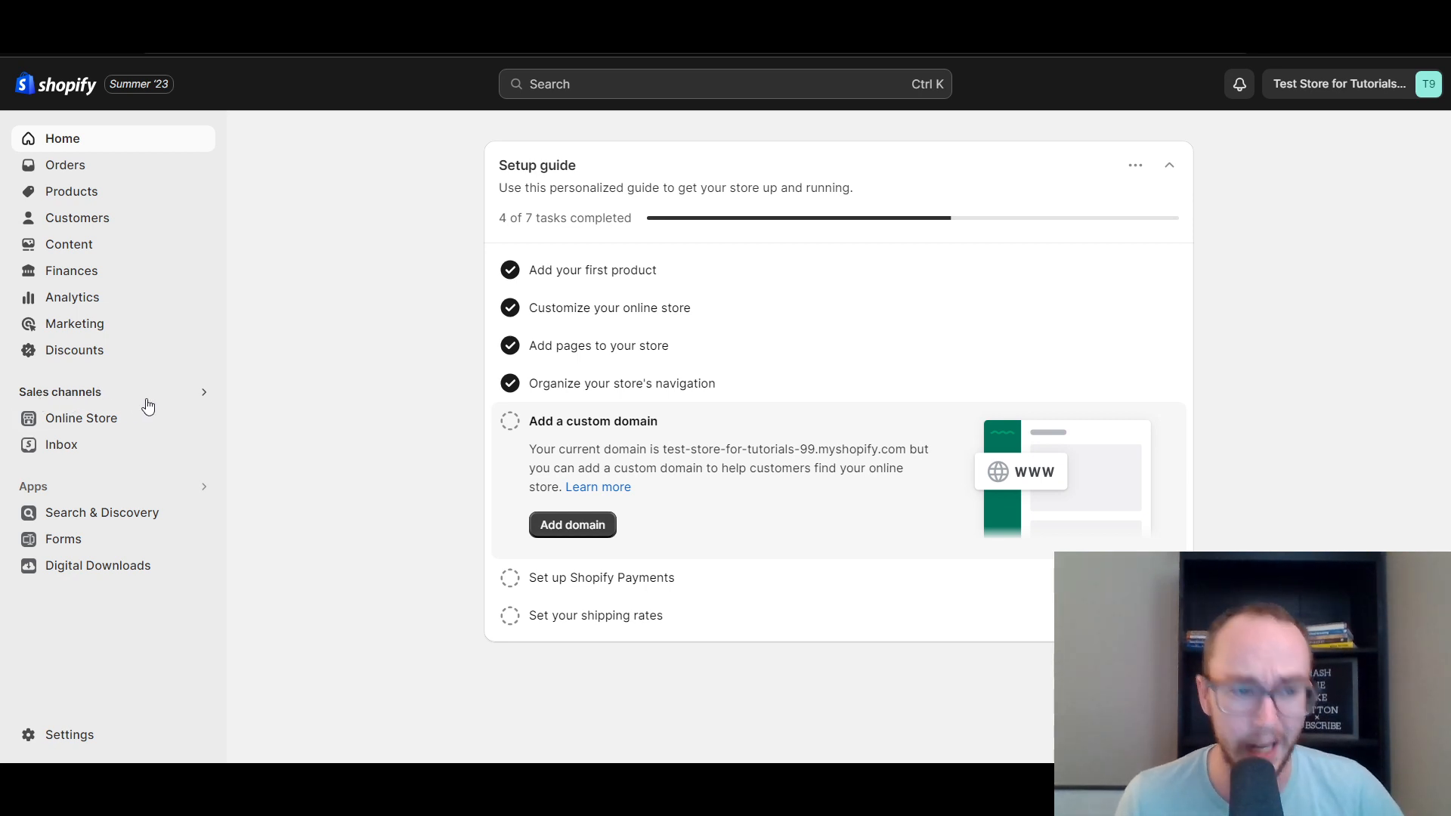
mouse_move(81, 418)
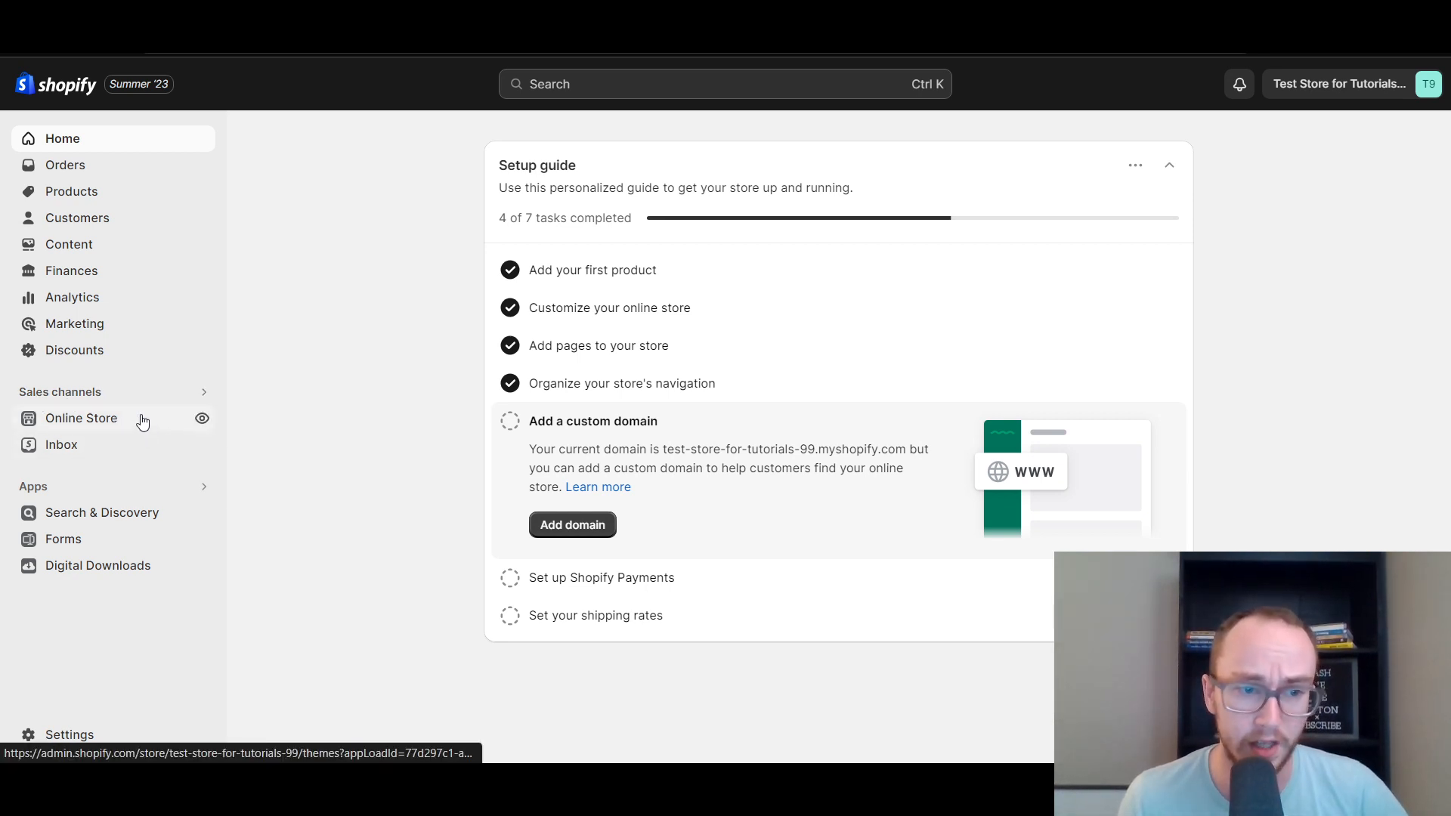
Go to Online Store themes and show the extra actions menu for the Dawn theme
left_click(81, 417)
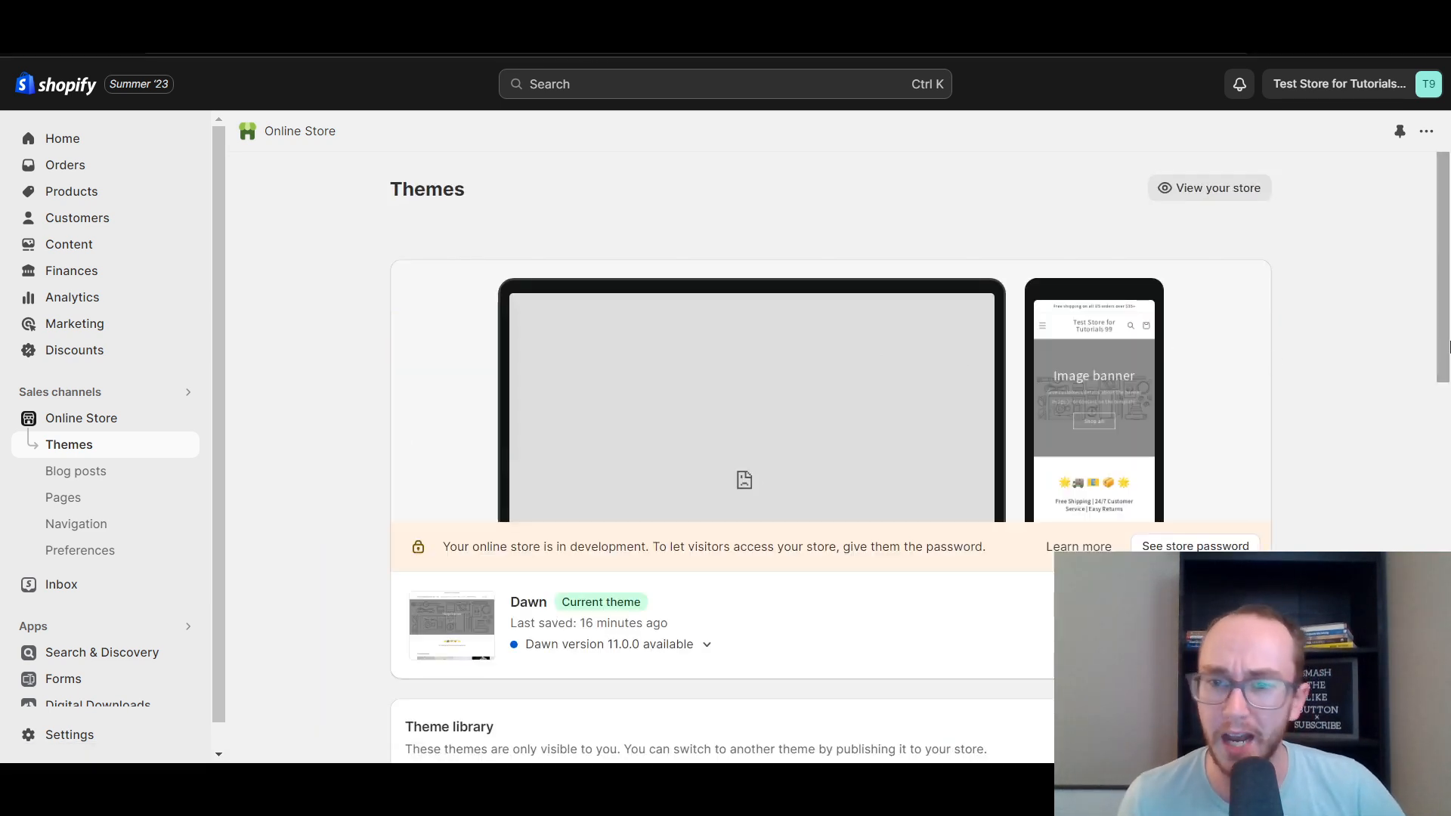
scroll("down", 3)
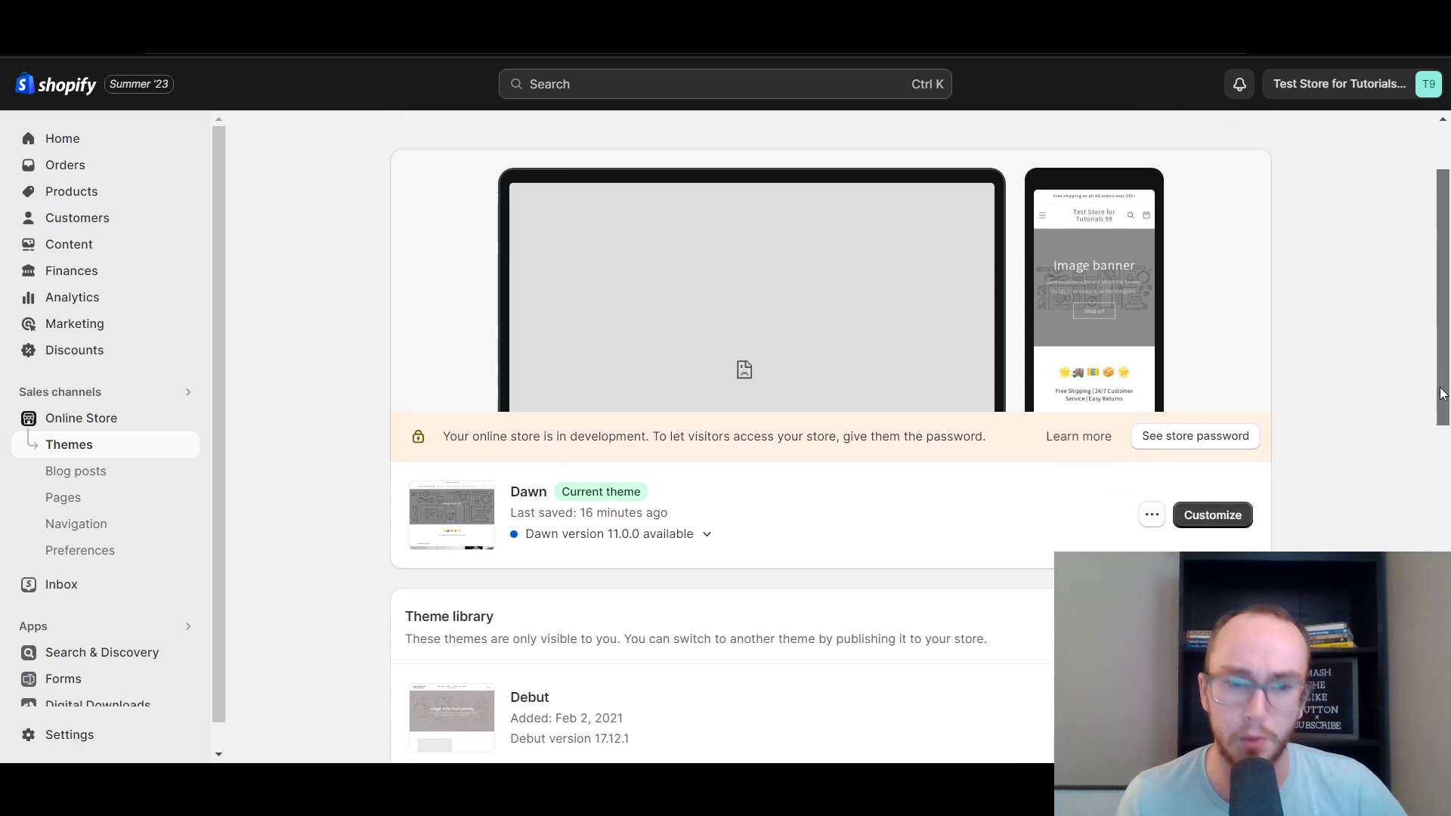
scroll("down", 3)
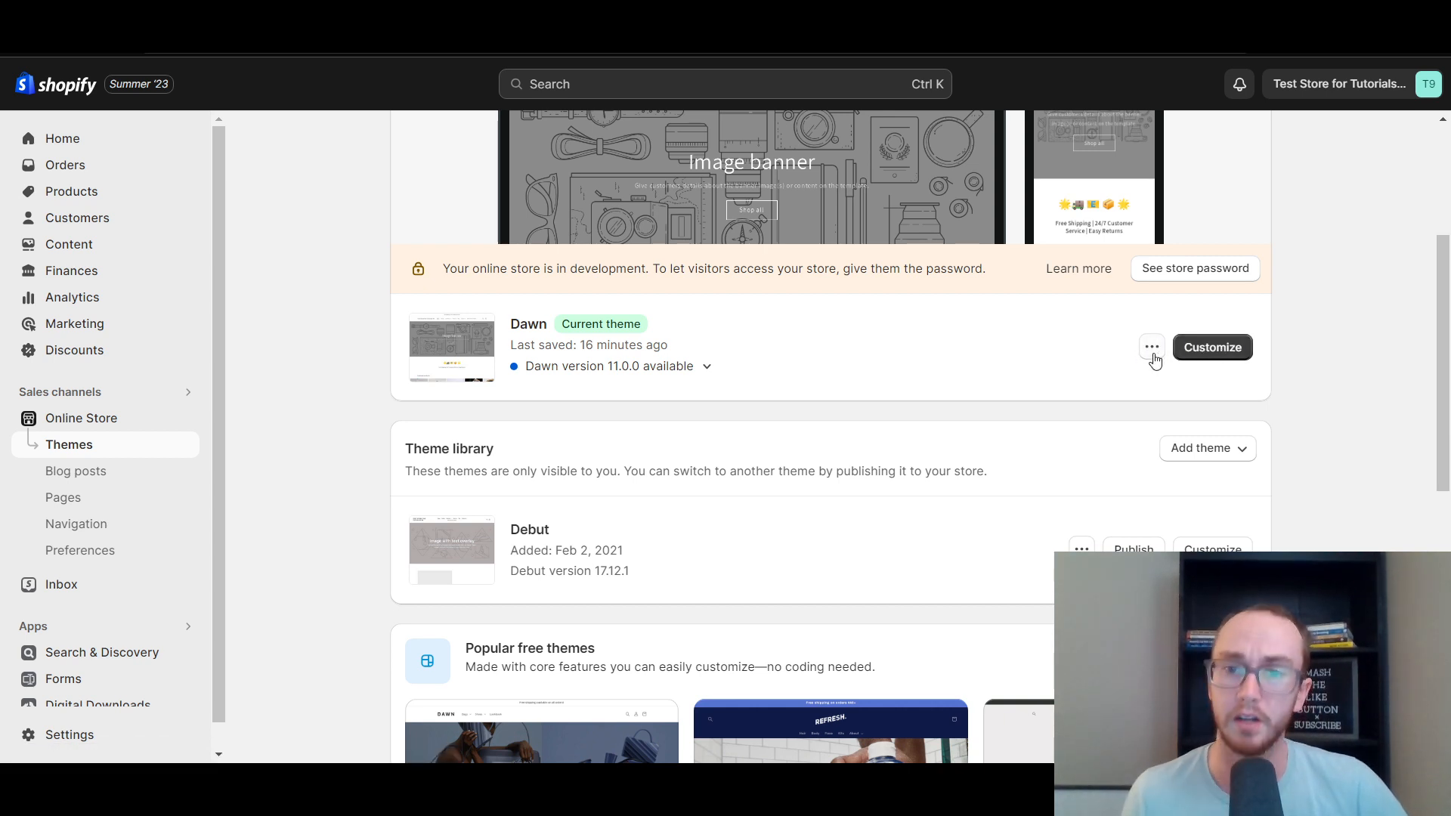
left_click(1152, 347)
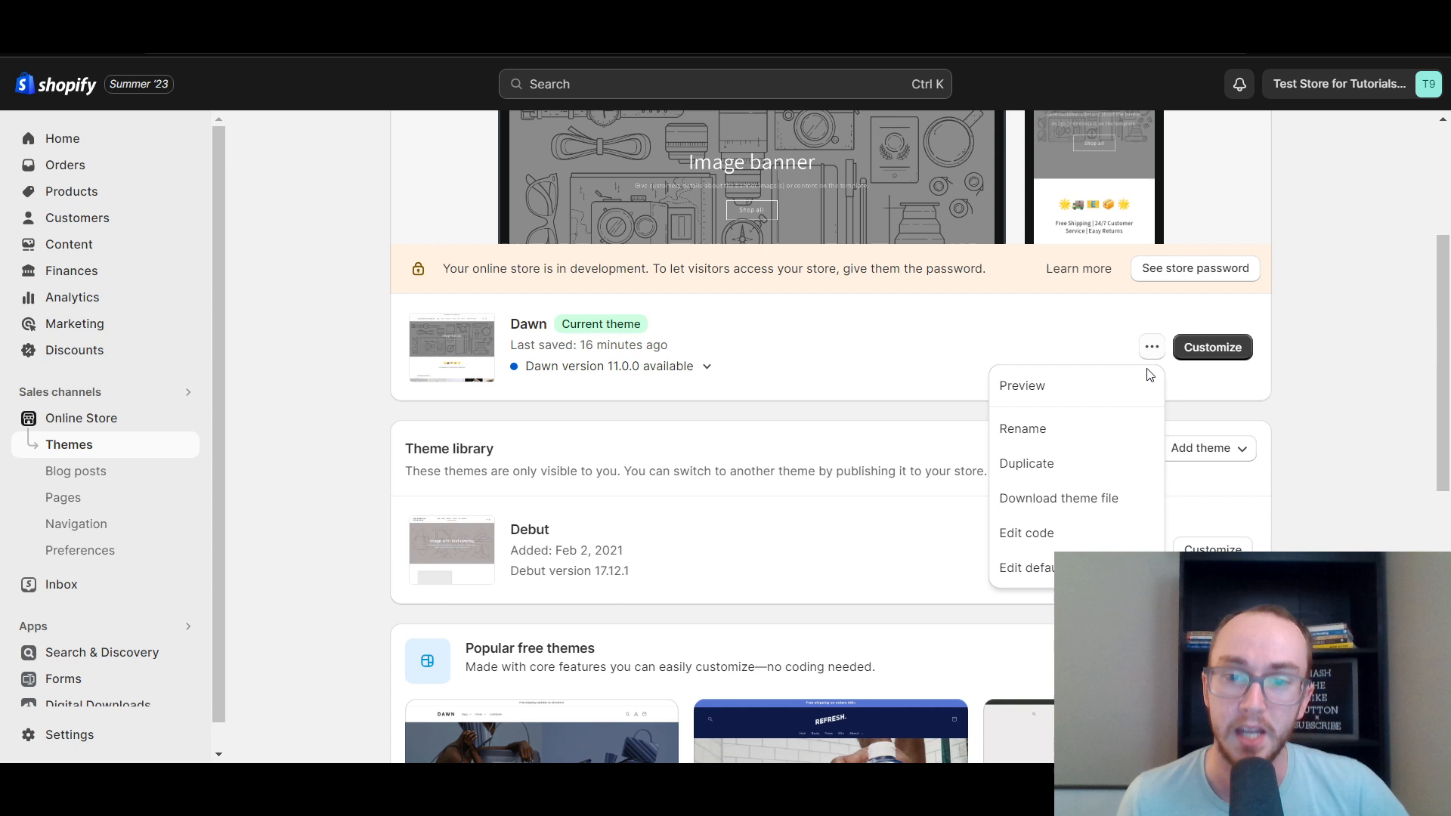
scroll("down", 3)
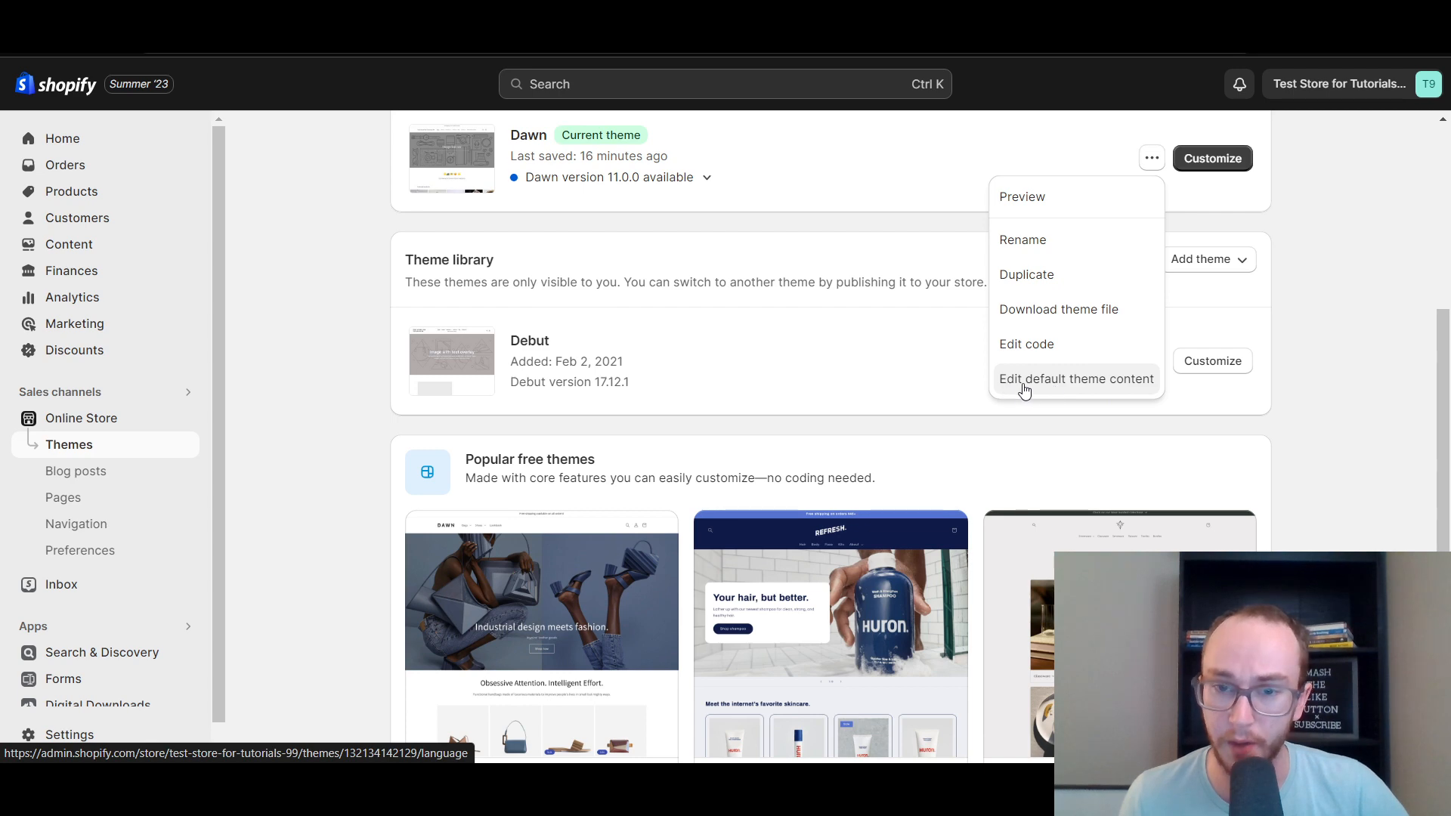
Edit Dawn's default theme content, filter for 'powered by', and select the Powered by Shopify text
left_click(1076, 379)
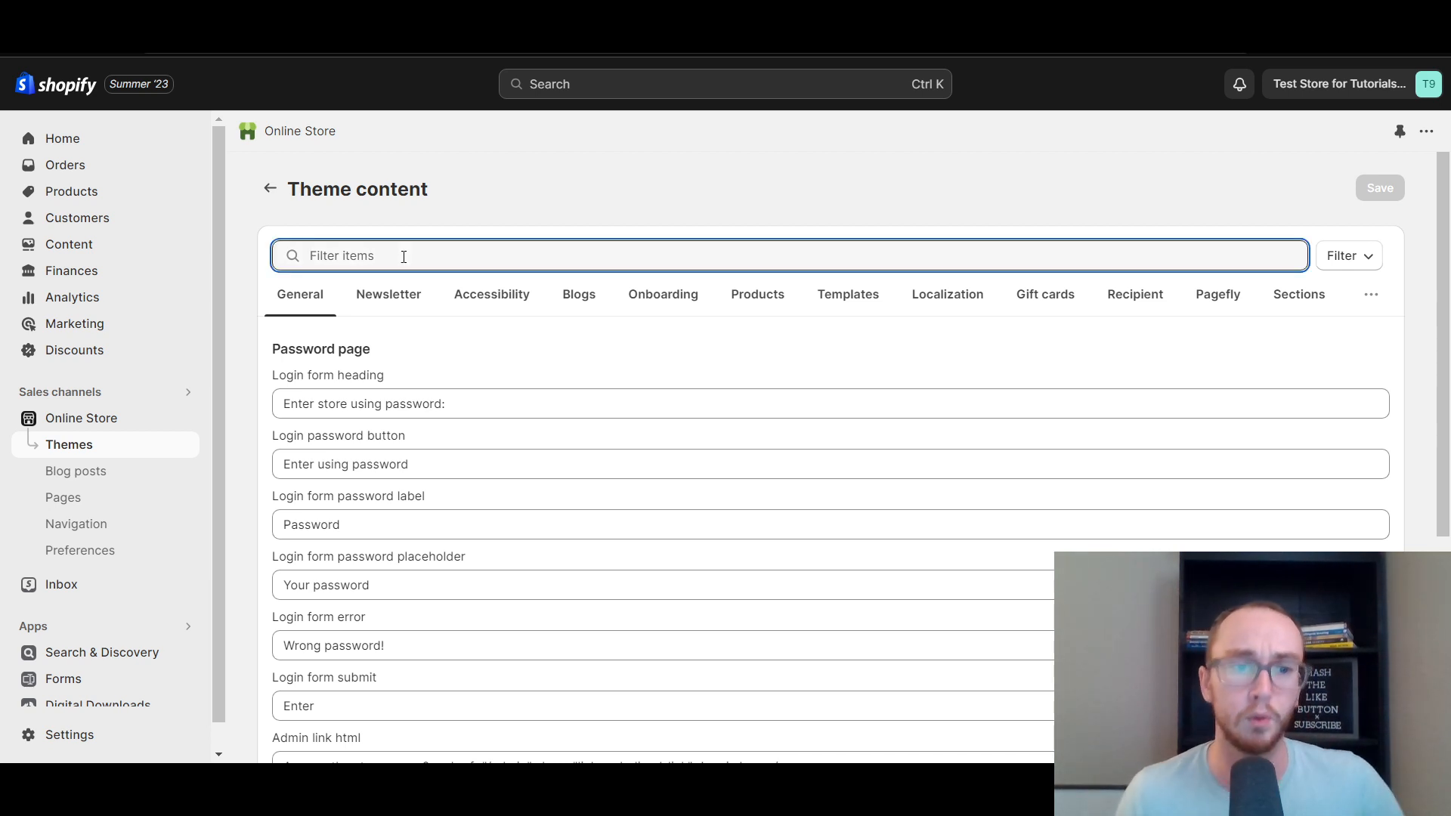
type("powered")
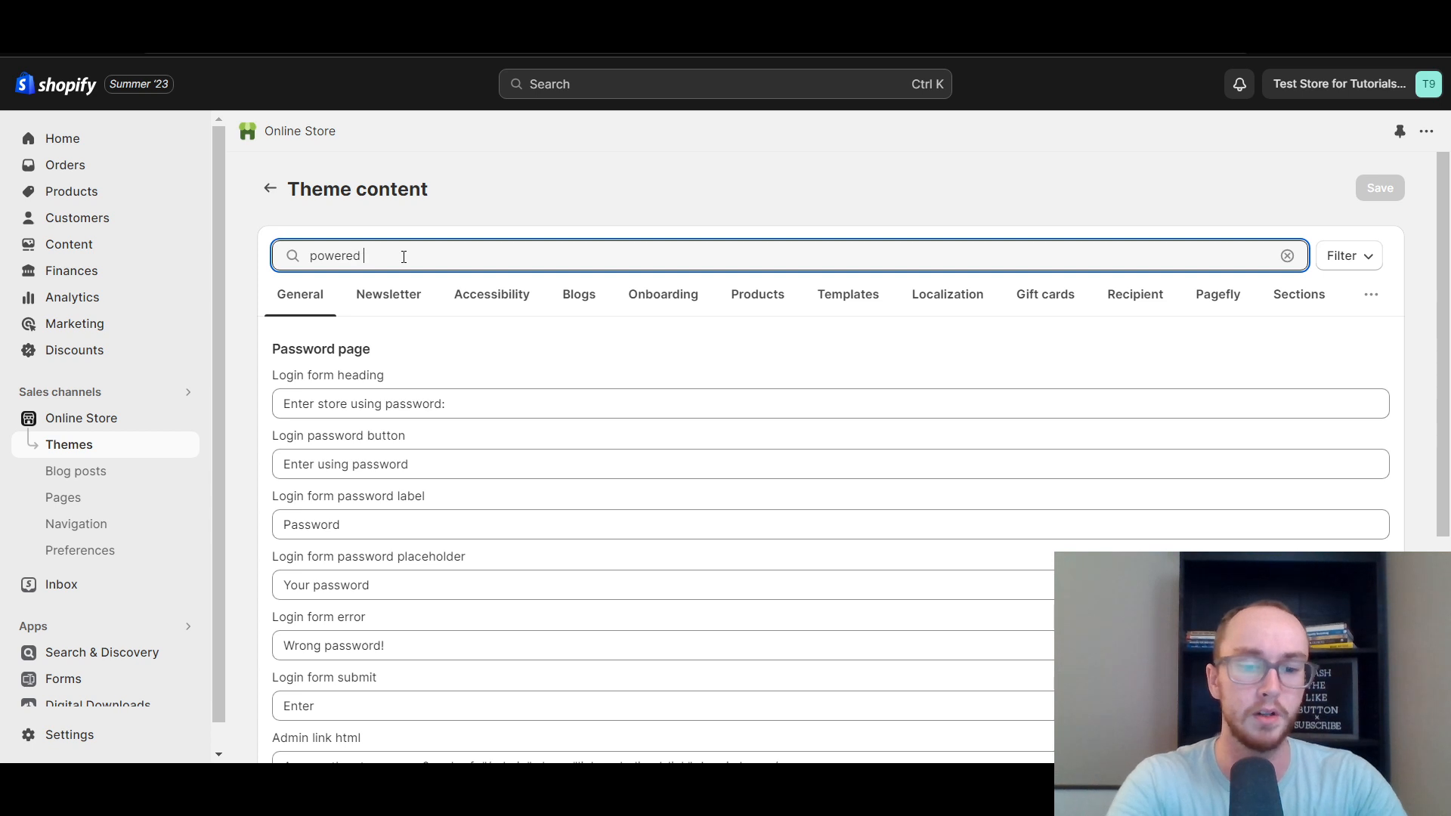
type("by")
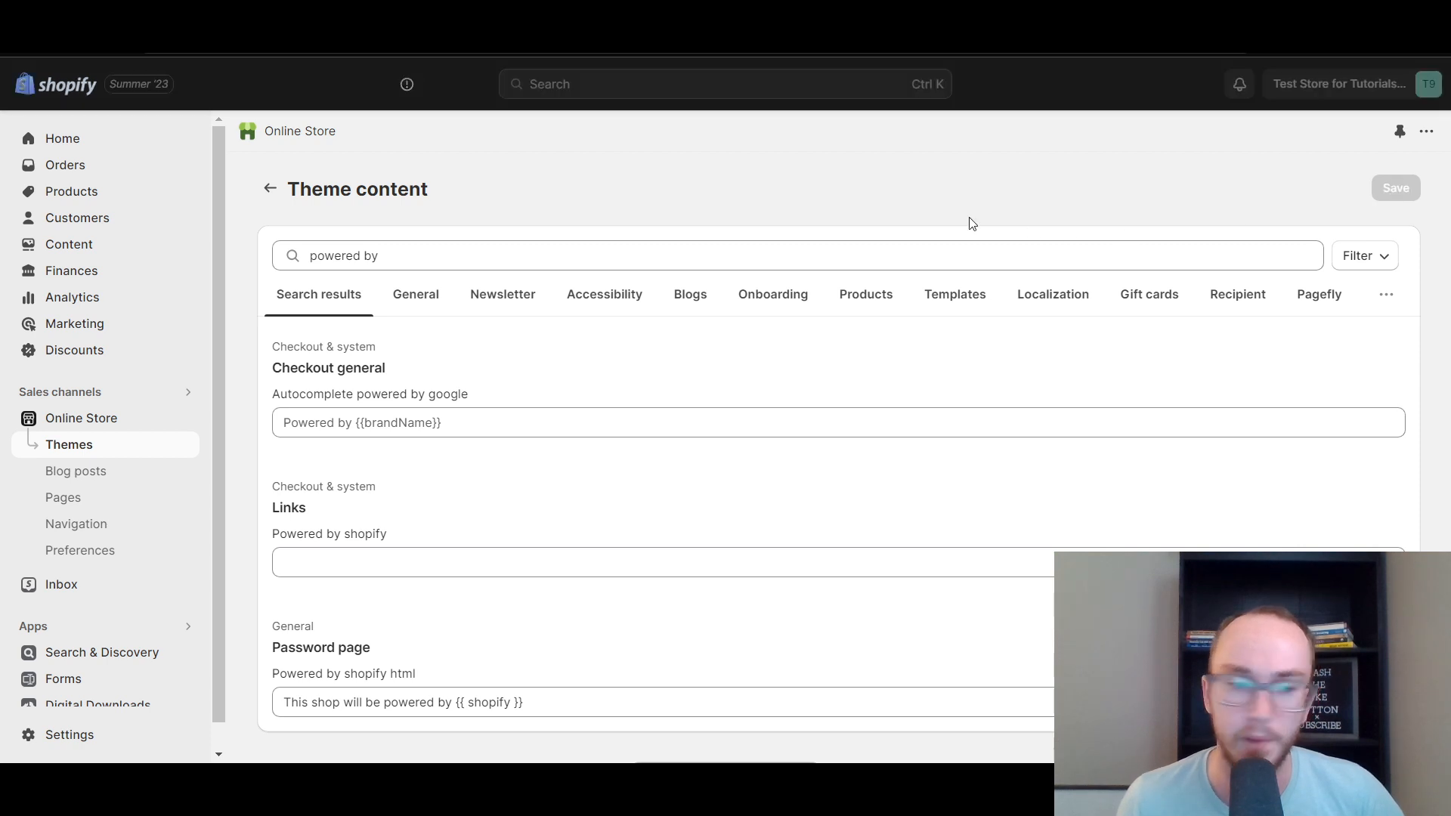
double_click(490, 702)
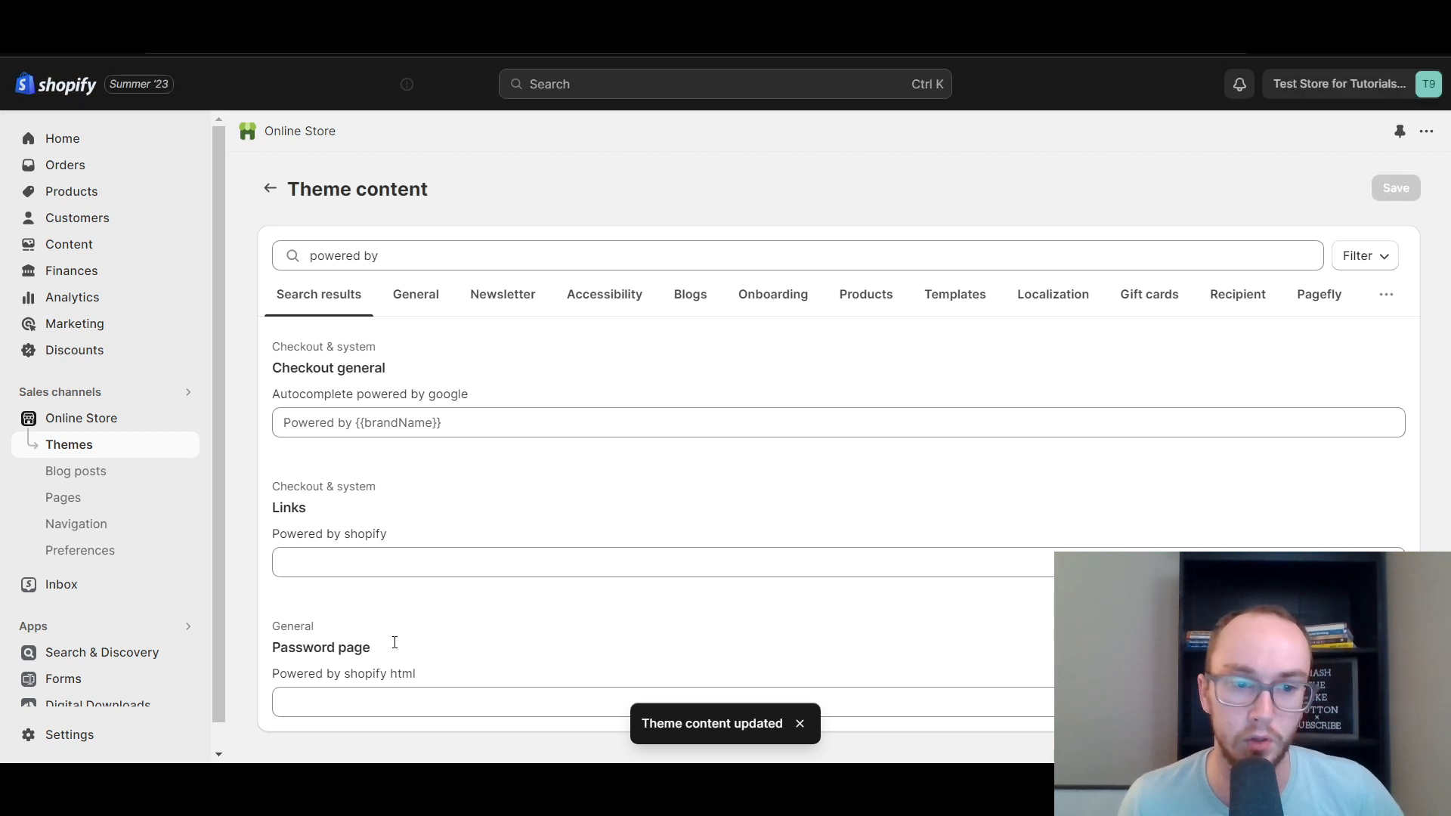
mouse_move(499, 628)
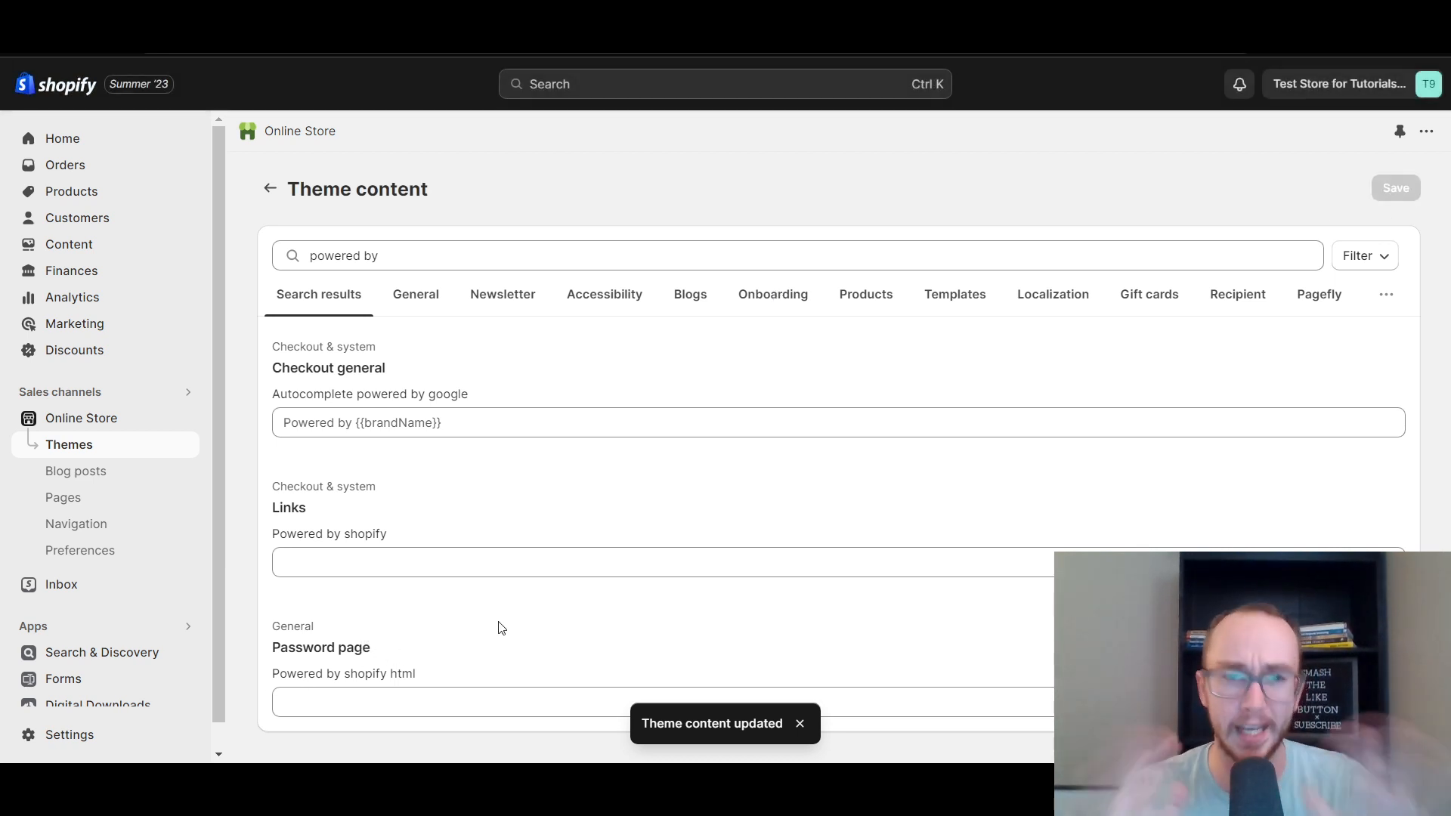
mouse_move(317, 549)
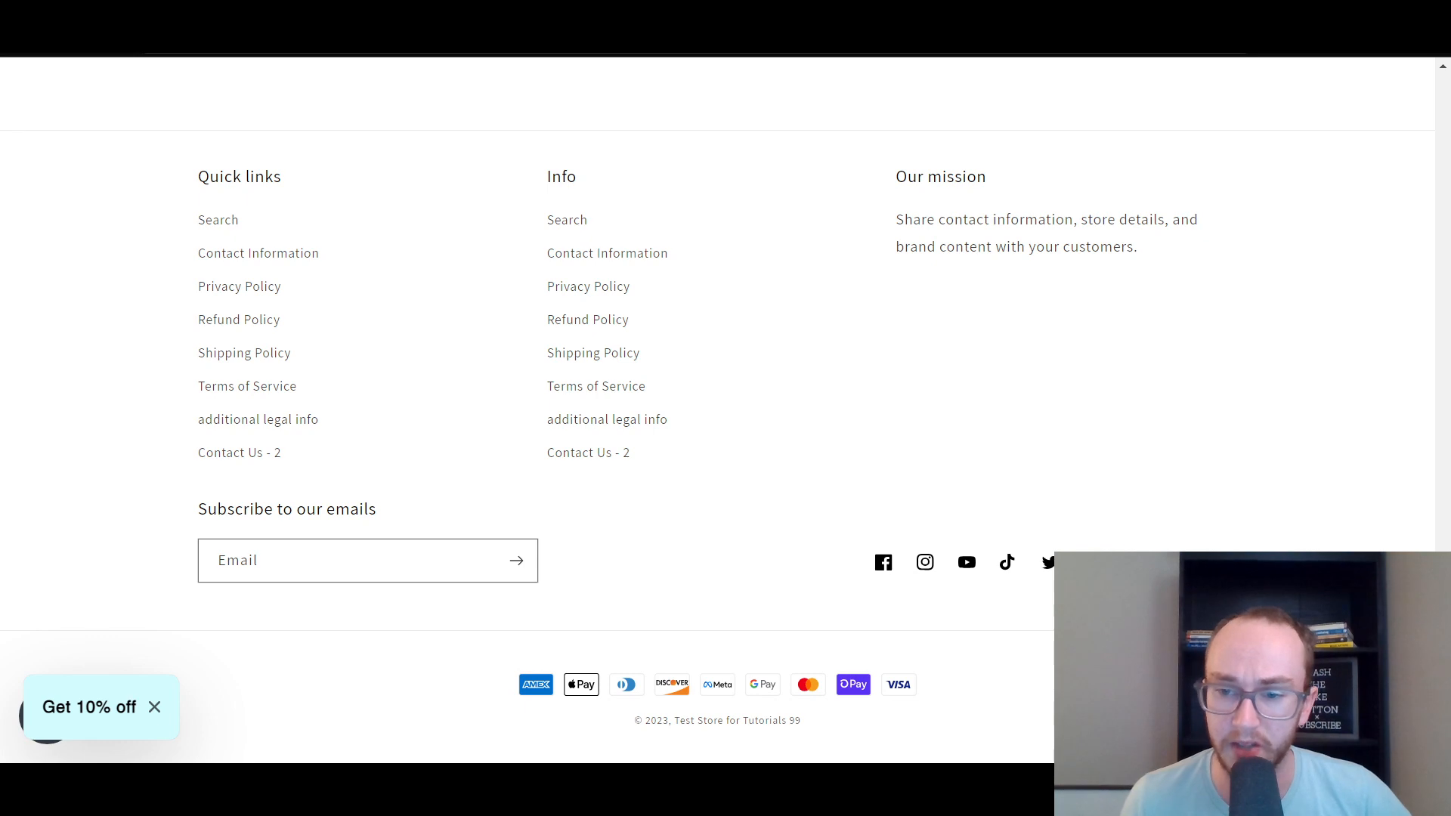
Scroll through the storefront footer to confirm the Powered by Shopify credit is gone
scroll("up", 3)
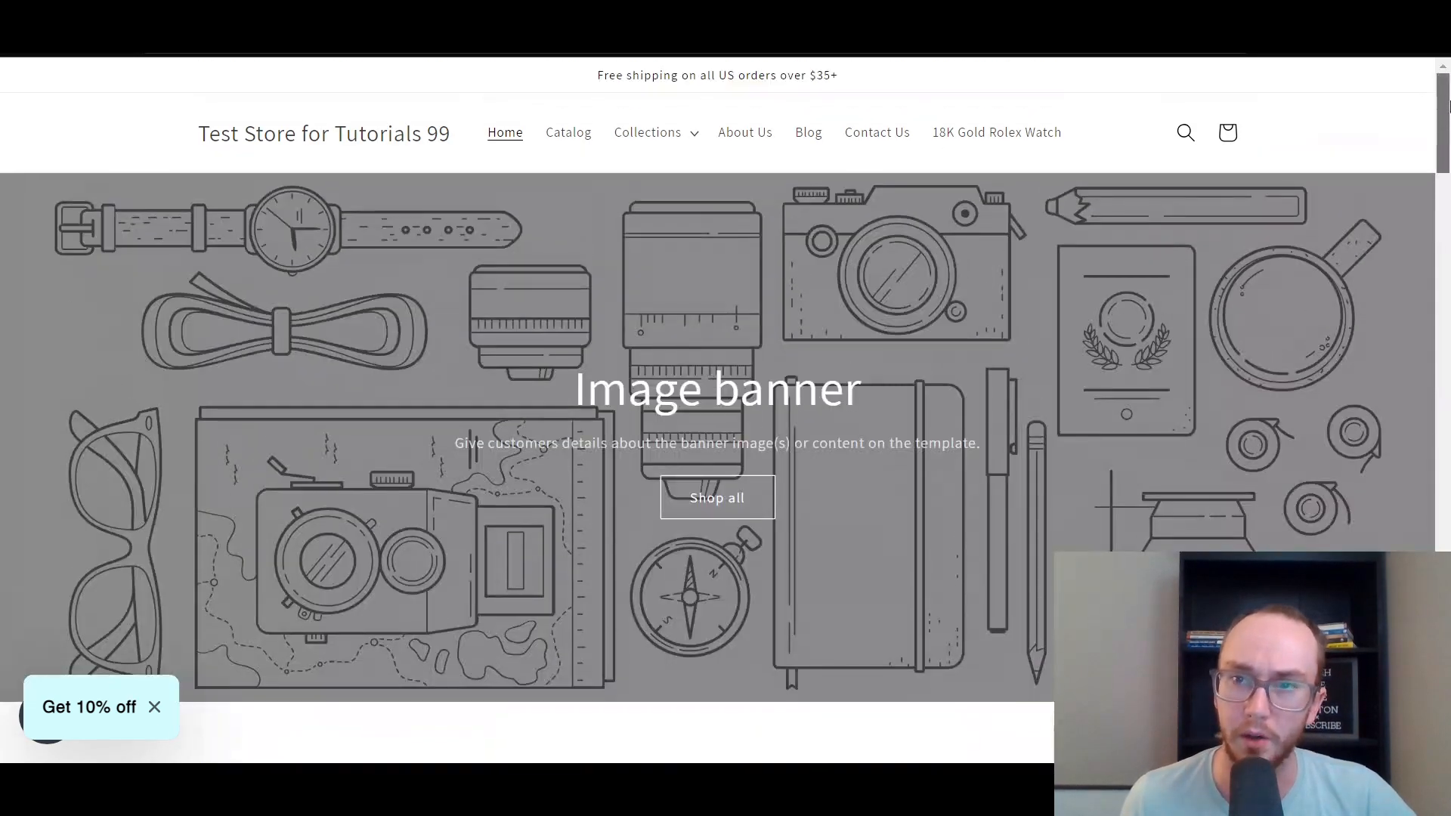
scroll("down", 3)
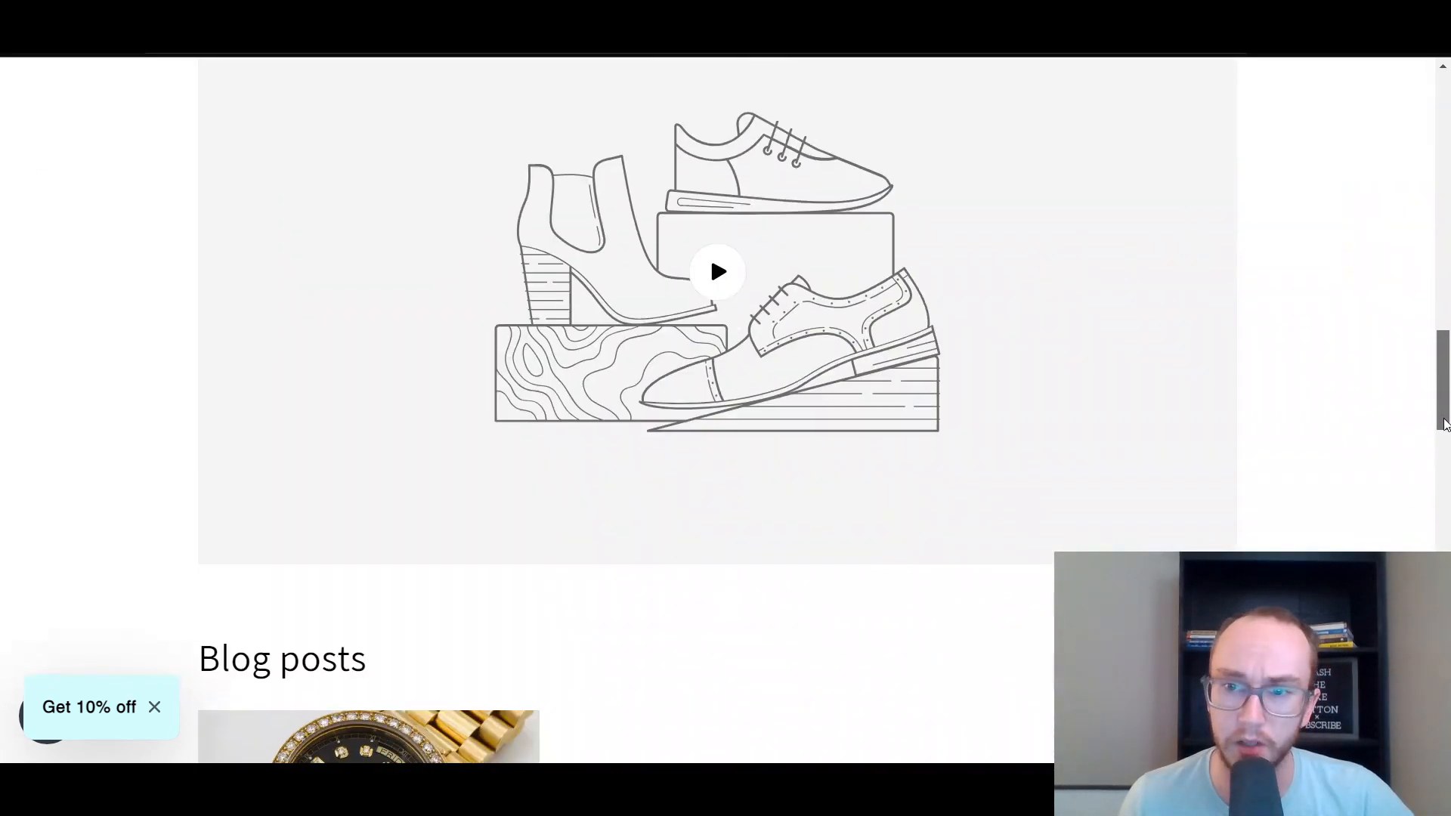
scroll("down", 3)
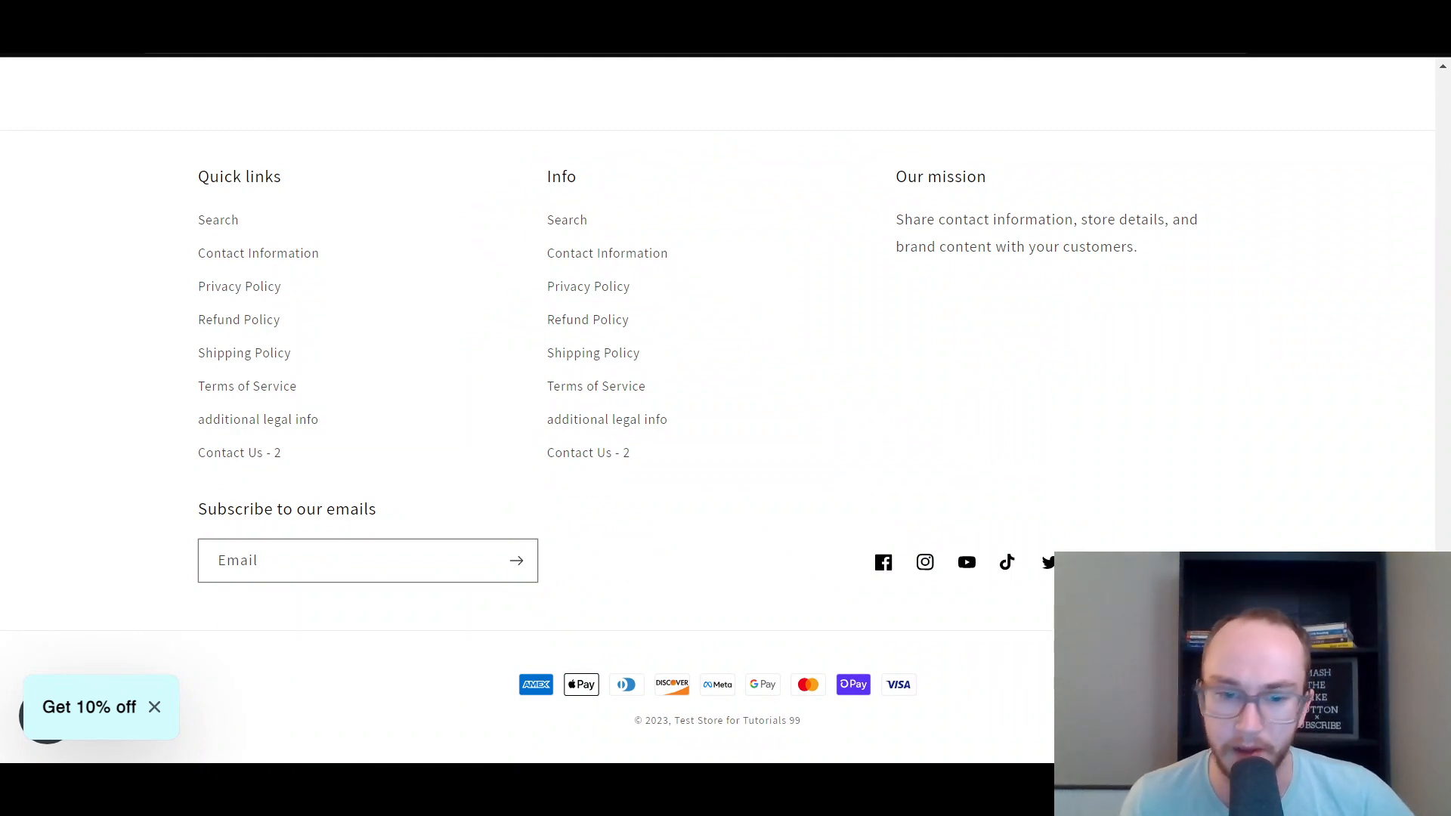
scroll("up", 3)
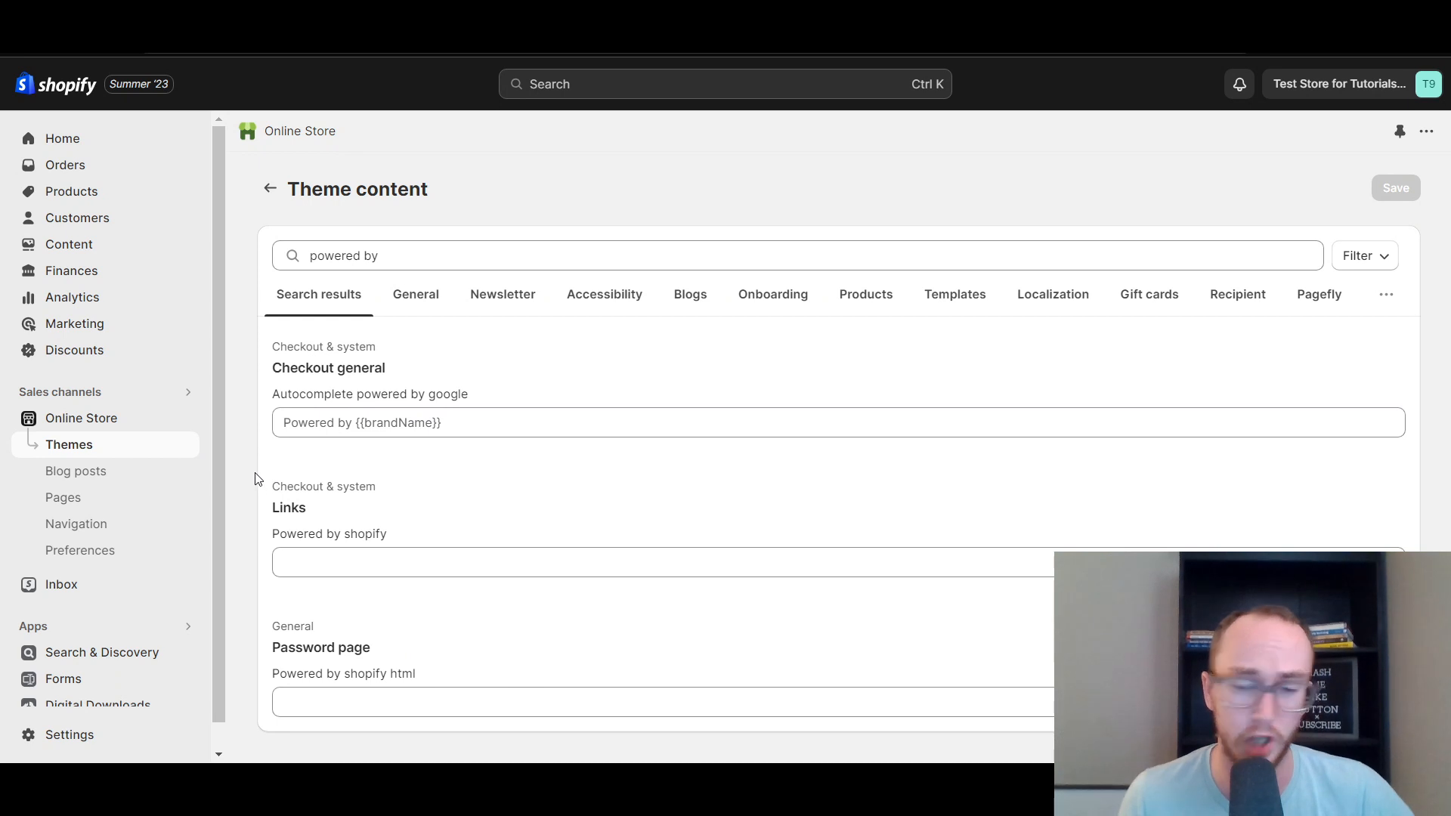
mouse_move(414, 606)
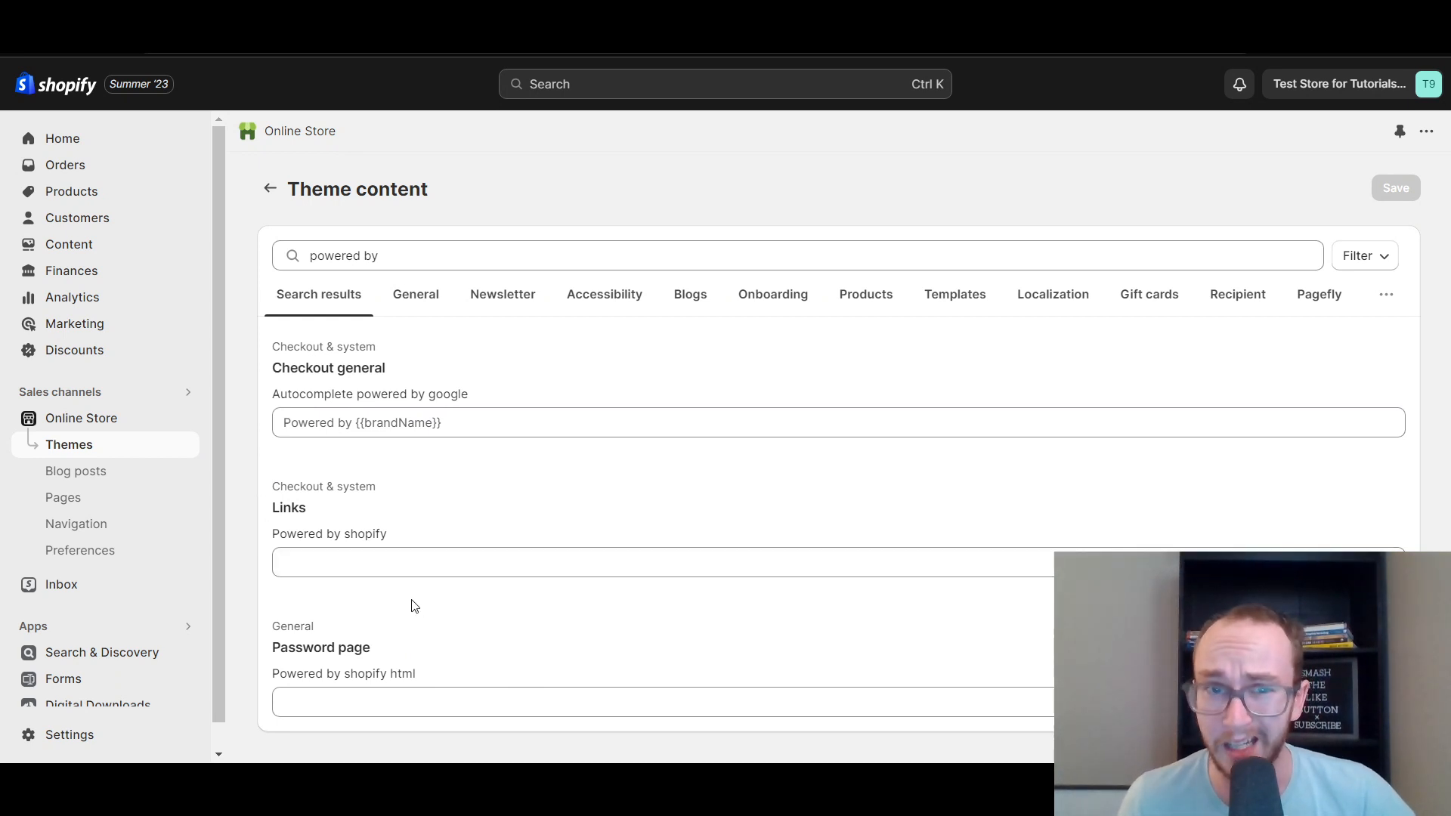
left_click(657, 562)
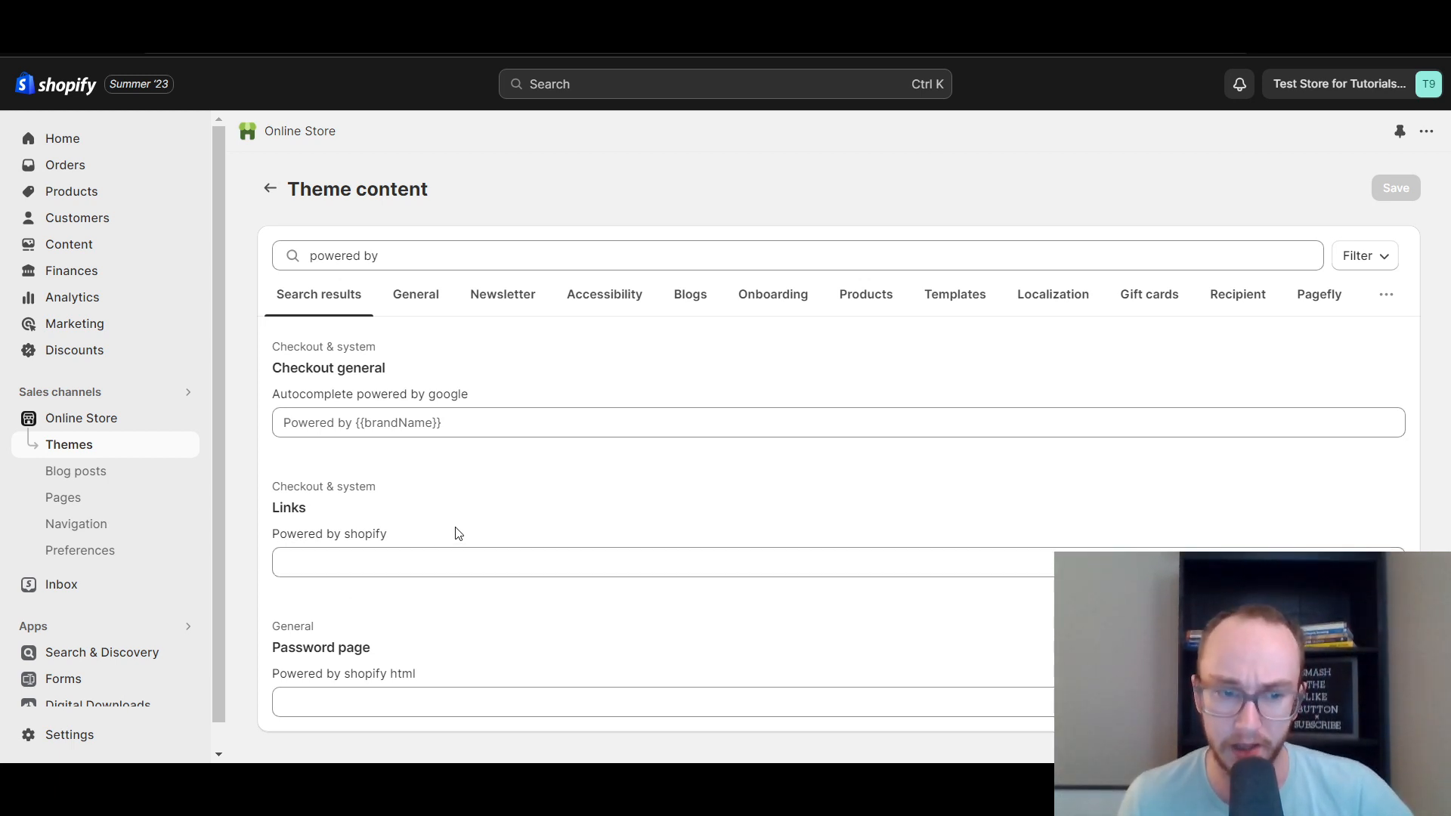
mouse_move(502, 486)
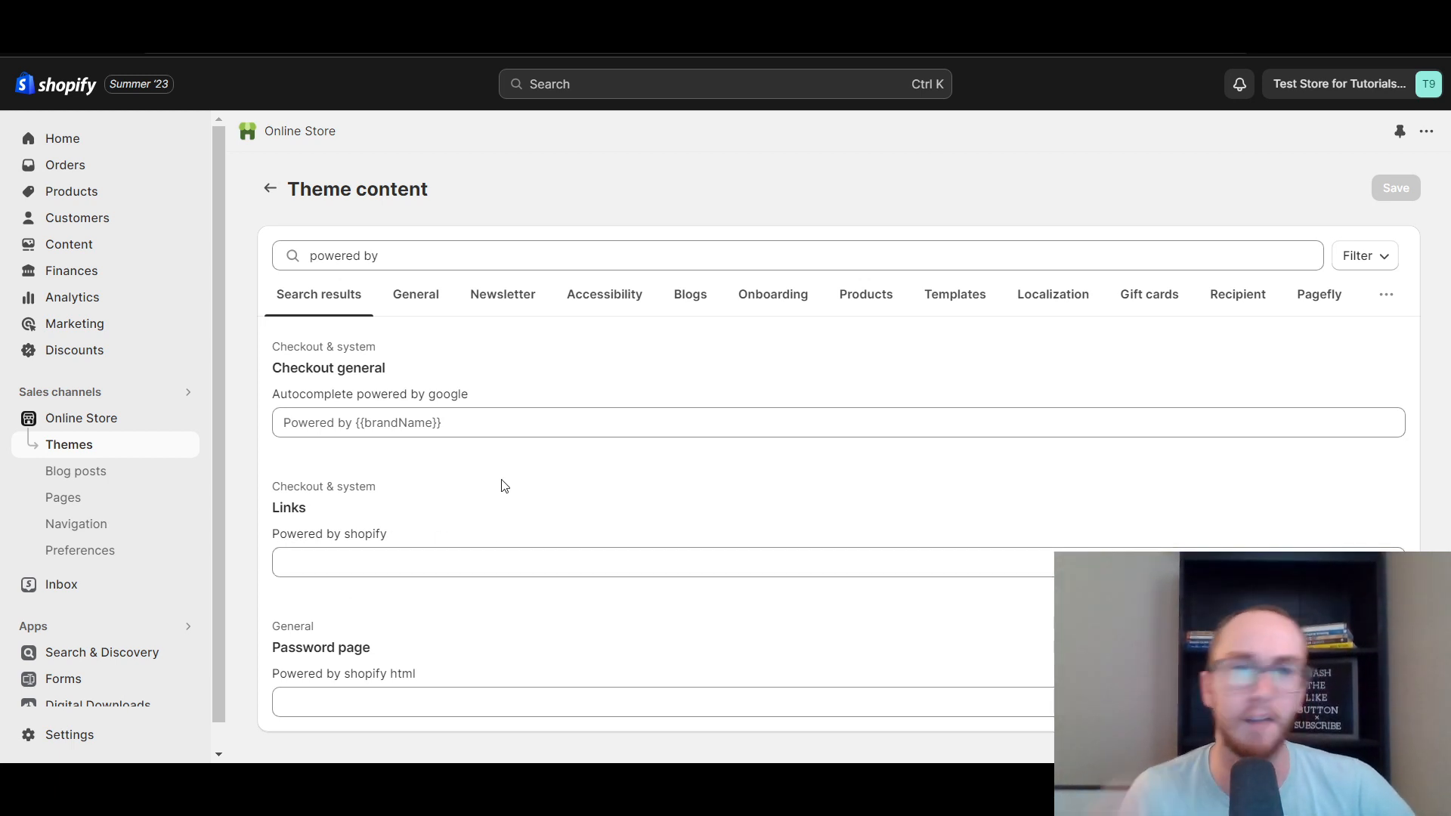
mouse_move(134, 430)
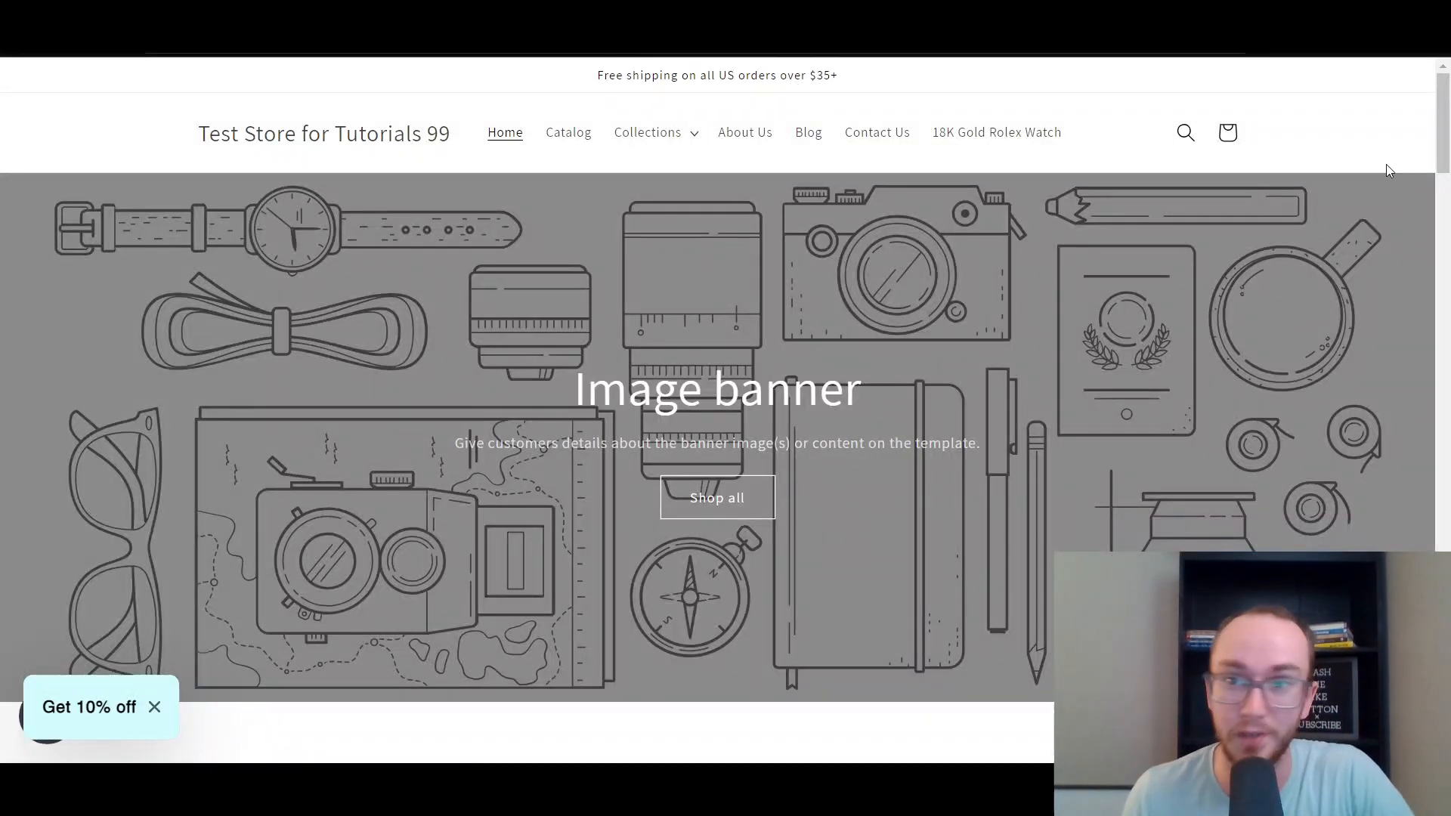
scroll("down", 3)
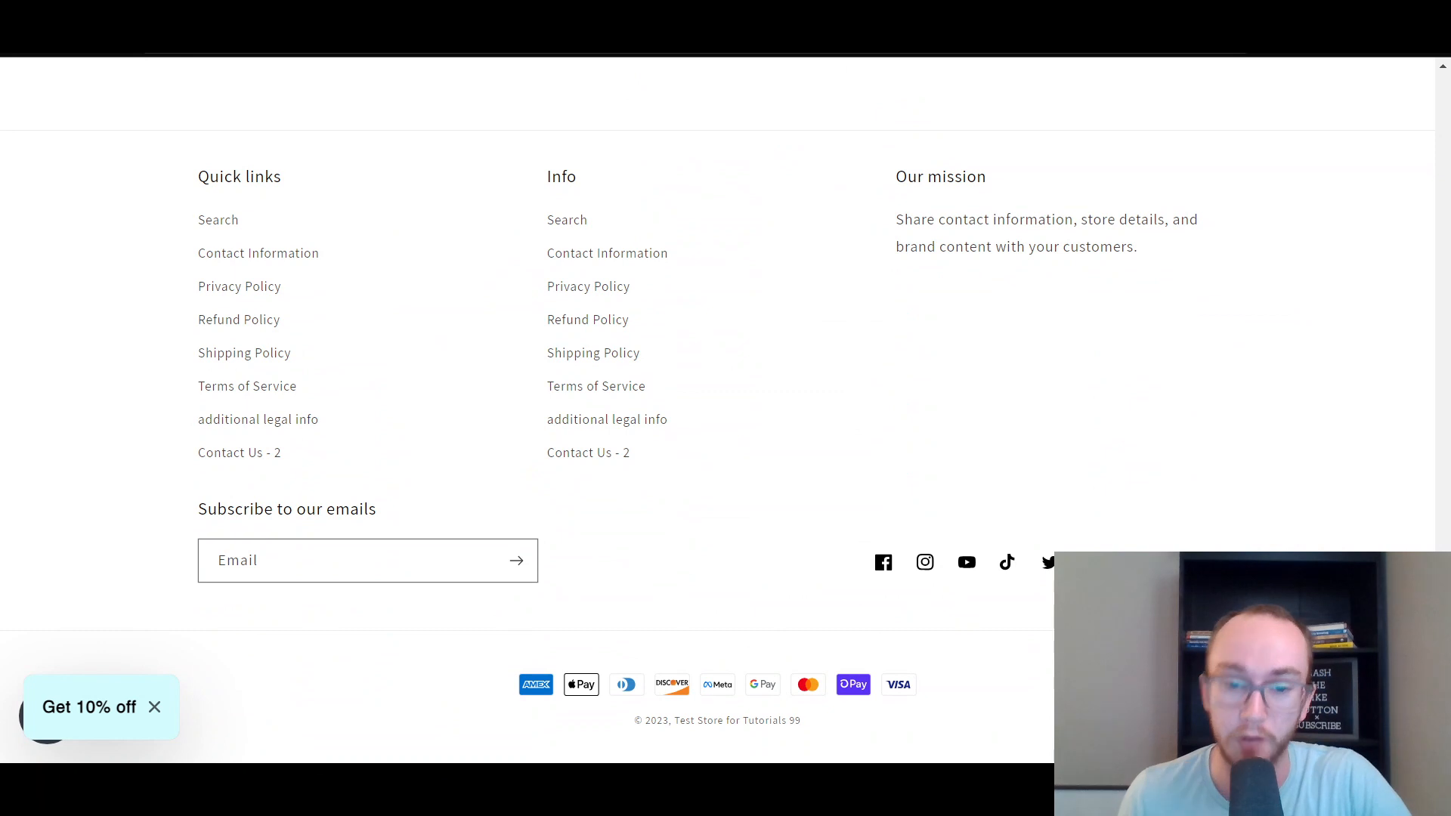
scroll("up", 3)
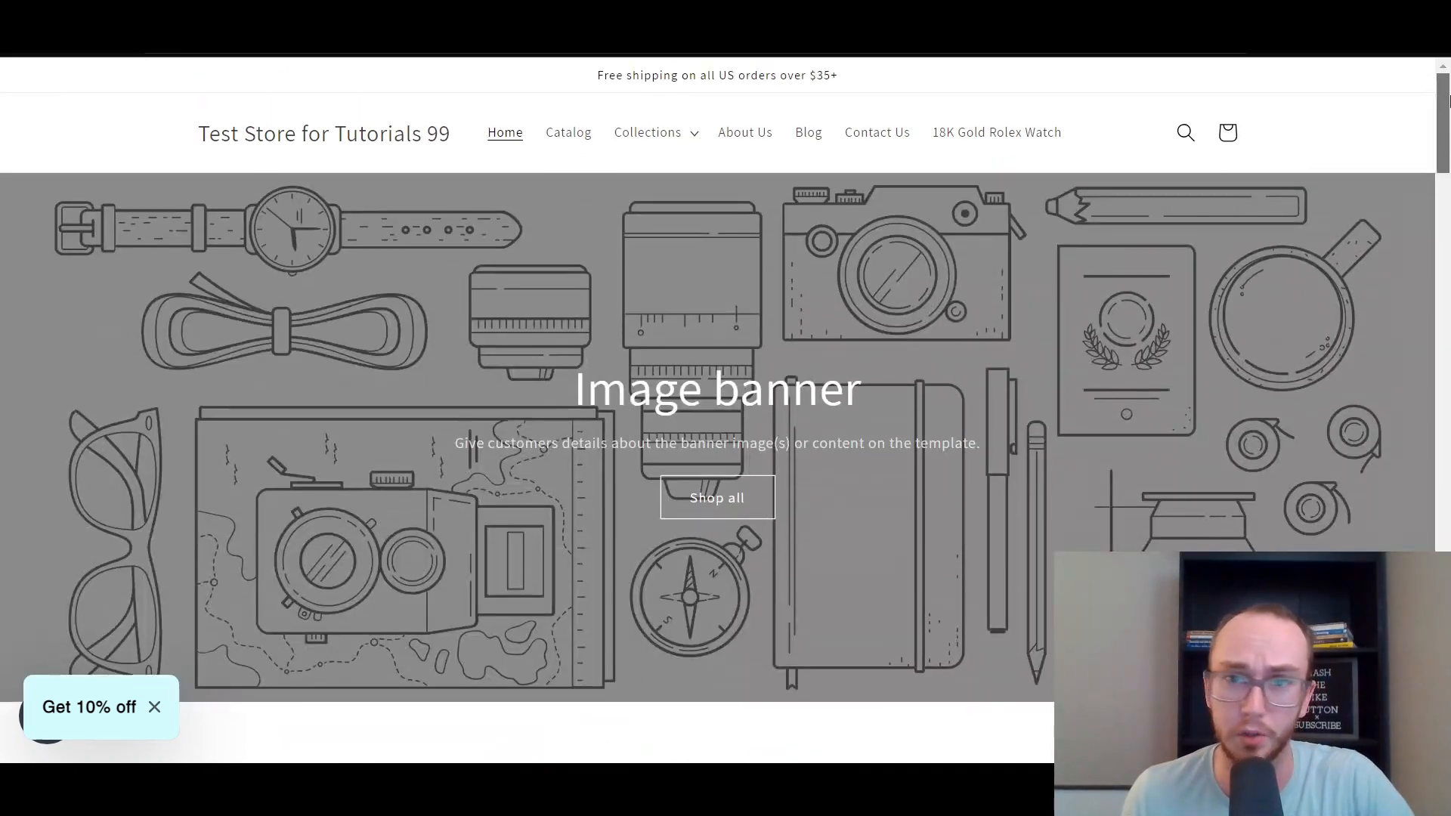